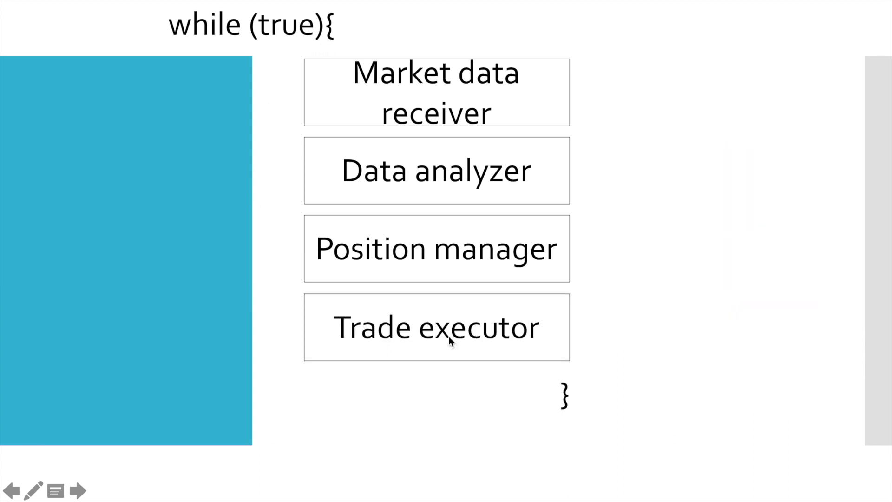
pyautogui.moveTo(531, 125)
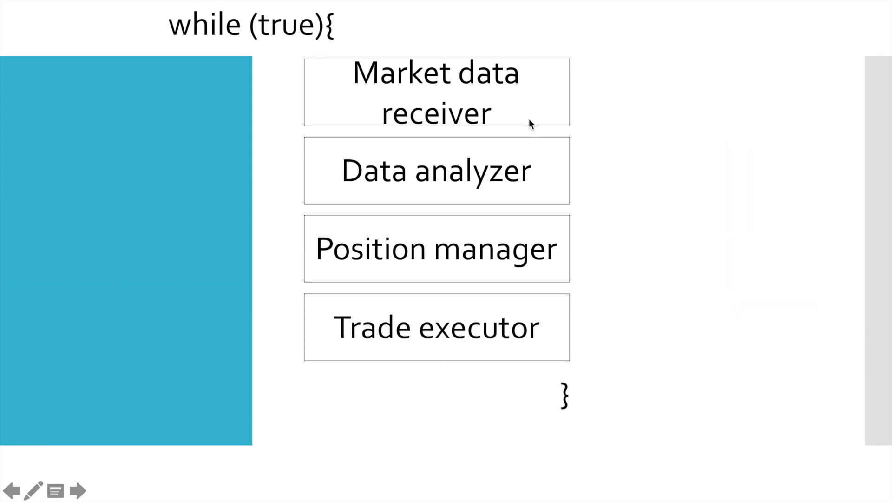
pyautogui.moveTo(557, 366)
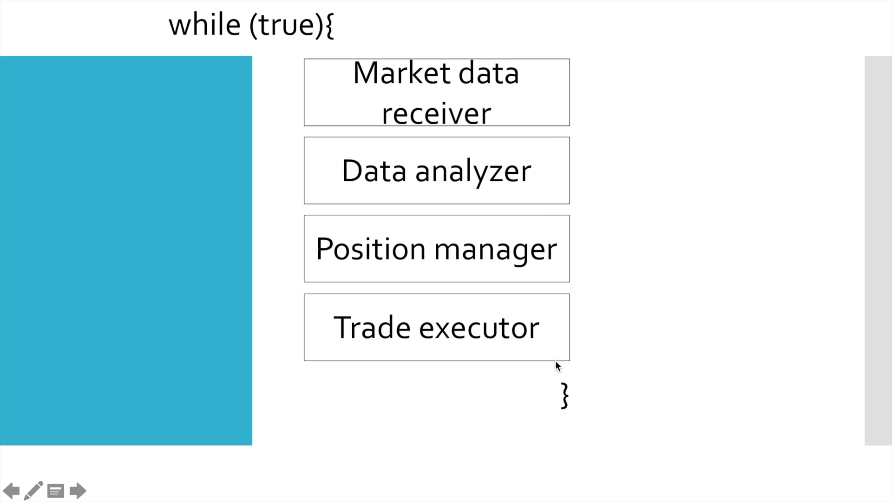
pyautogui.moveTo(314, 84)
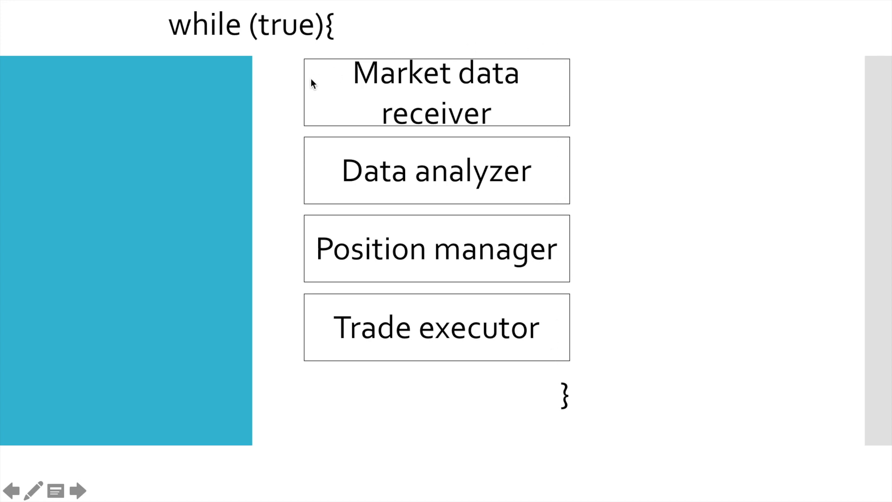
pyautogui.moveTo(560, 122)
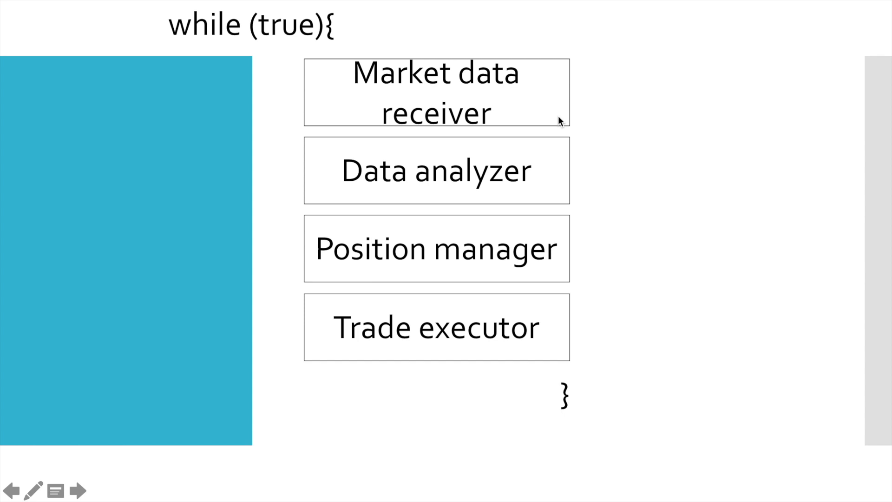
pyautogui.moveTo(538, 95)
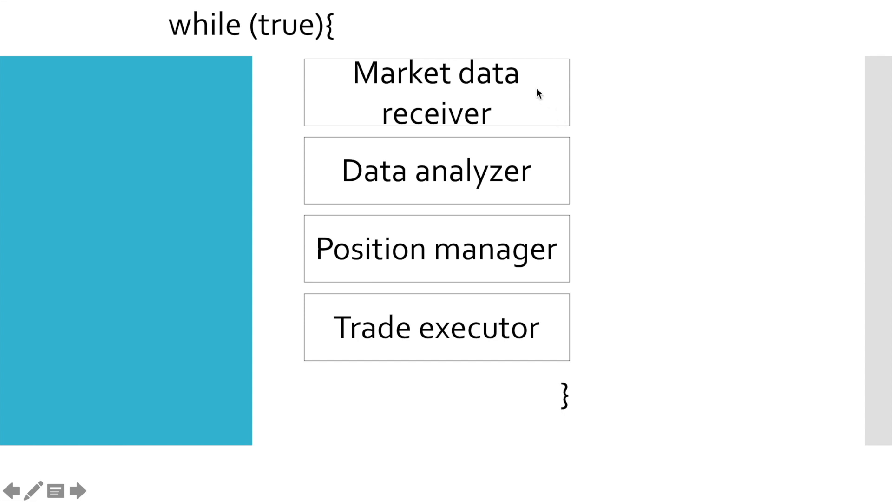
pyautogui.moveTo(571, 131)
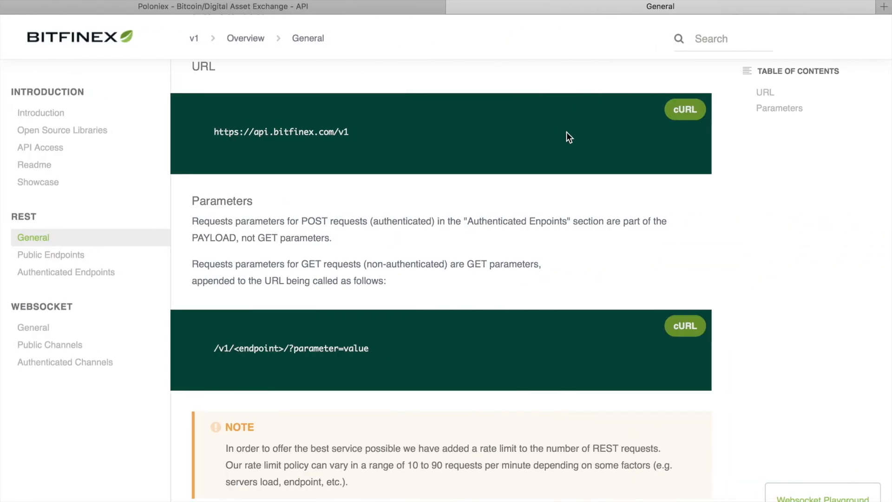
pyautogui.moveTo(423, 468)
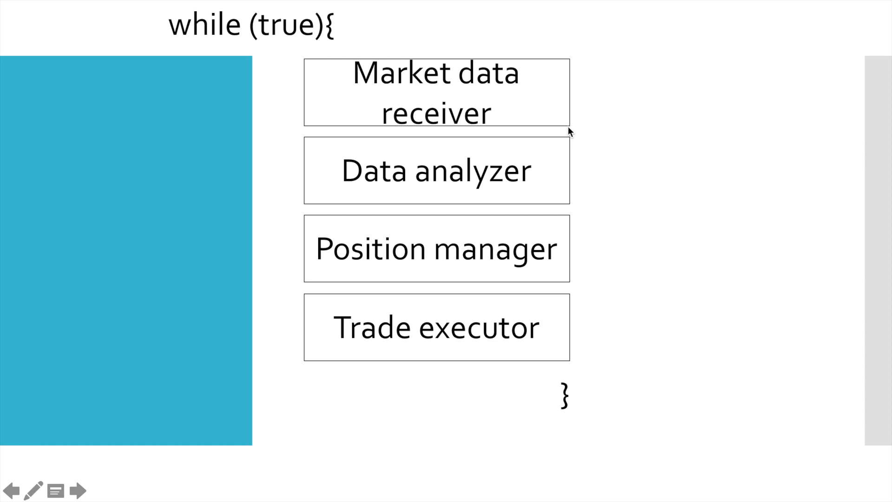
pyautogui.moveTo(407, 117)
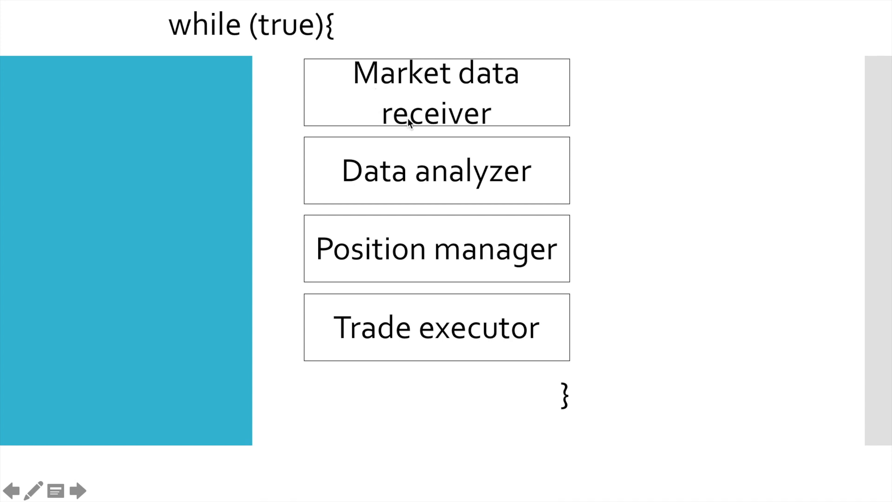
pyautogui.moveTo(477, 128)
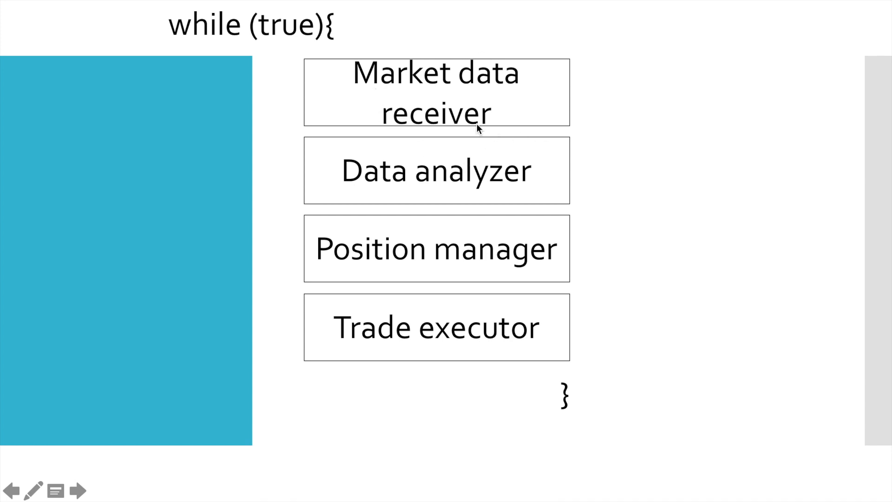
pyautogui.moveTo(541, 190)
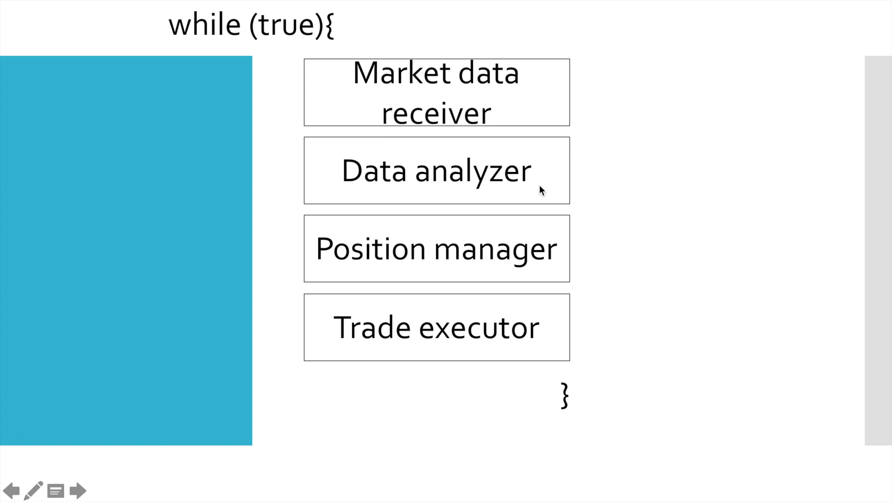
pyautogui.moveTo(570, 212)
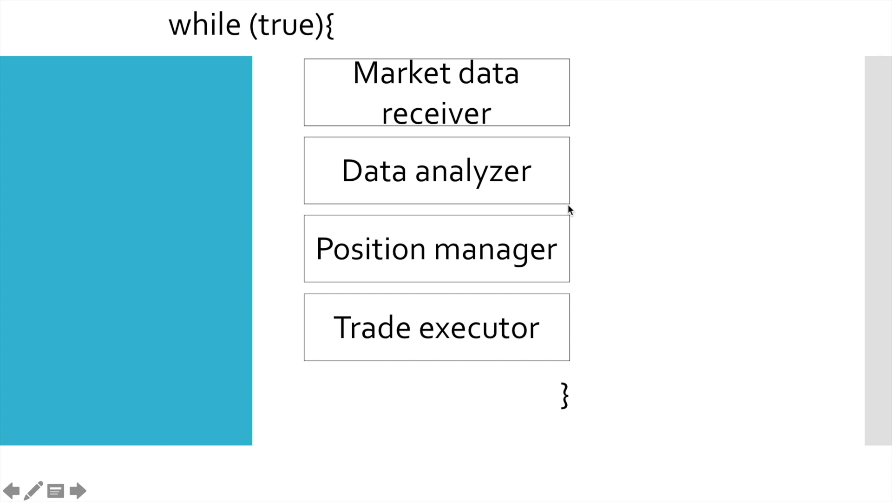
pyautogui.moveTo(524, 190)
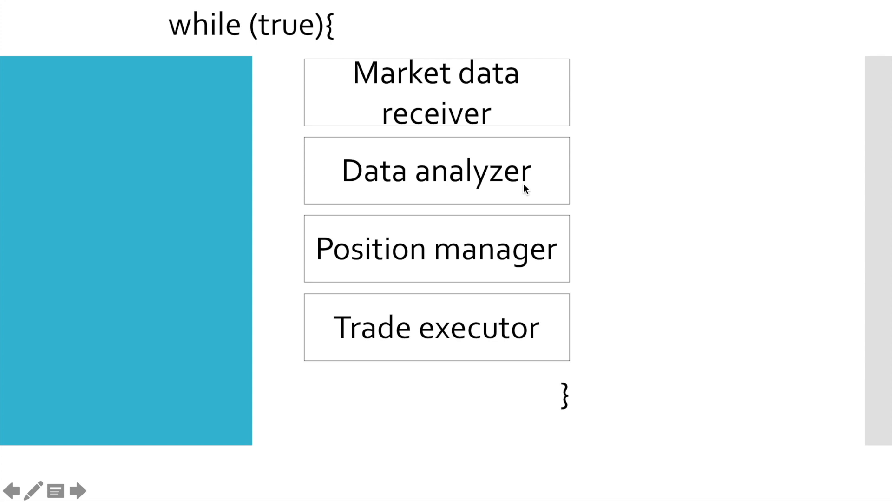
pyautogui.moveTo(351, 269)
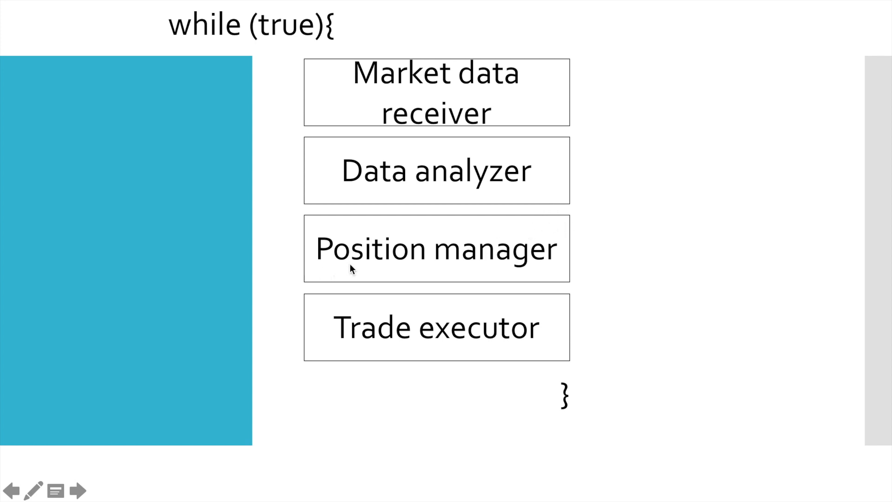
pyautogui.moveTo(541, 260)
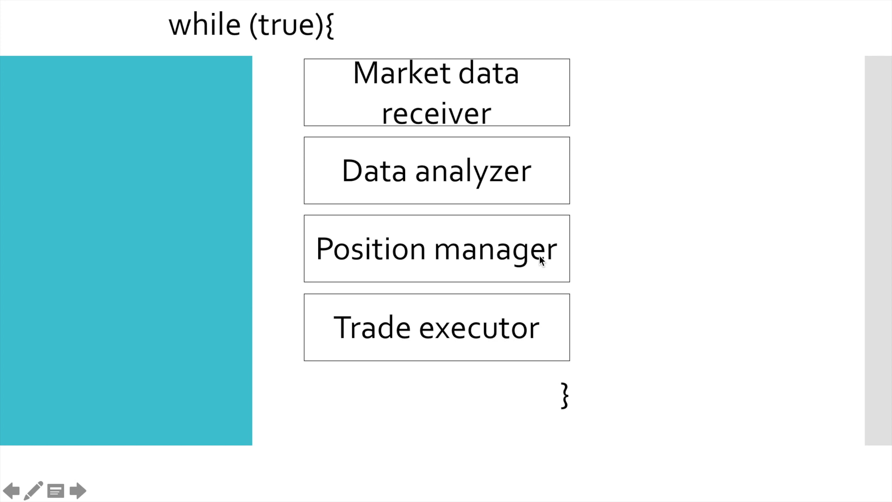
pyautogui.moveTo(543, 265)
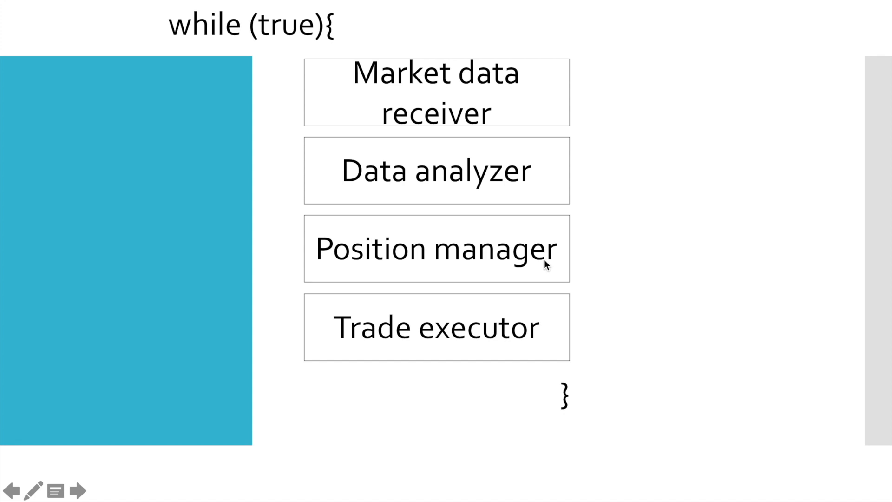
pyautogui.moveTo(567, 224)
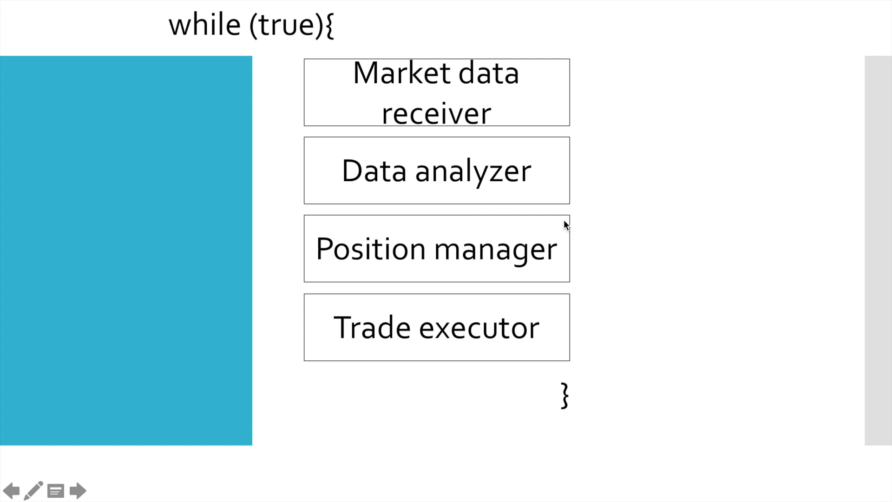
pyautogui.moveTo(532, 302)
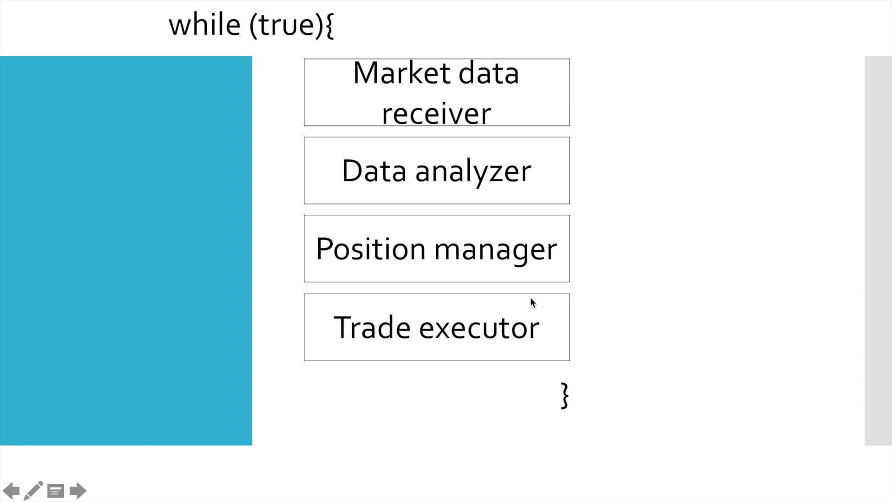
pyautogui.moveTo(568, 227)
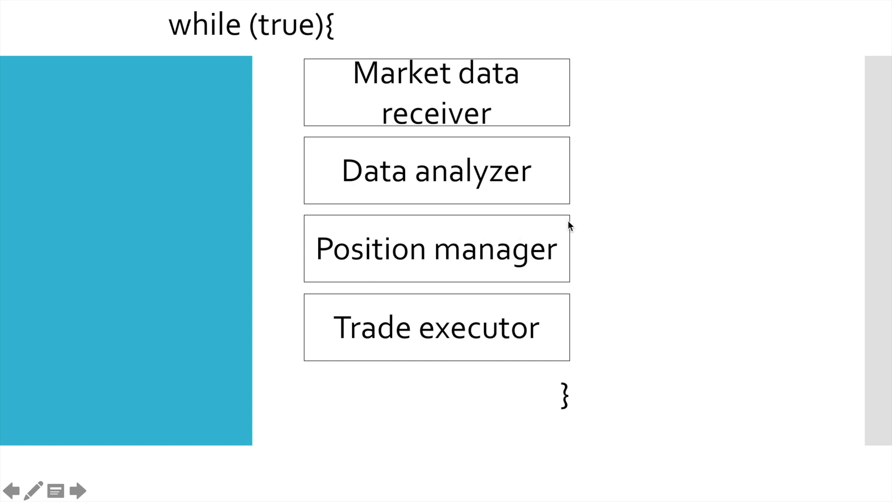
pyautogui.moveTo(398, 380)
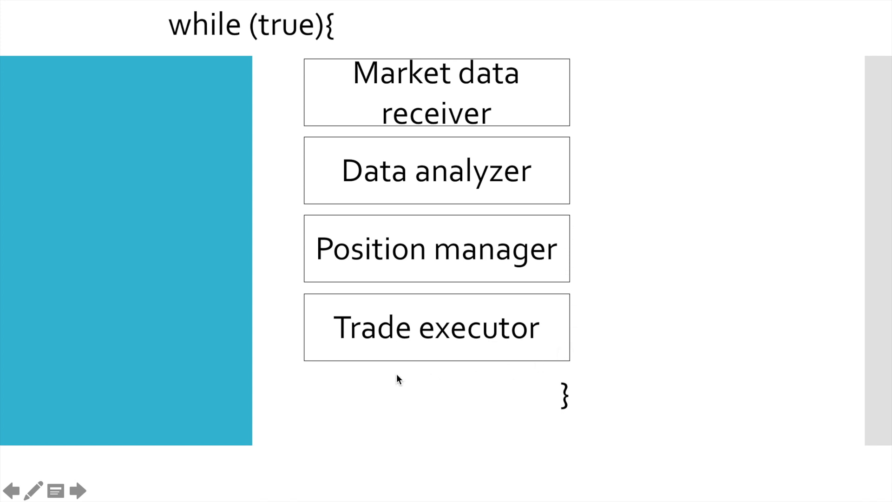
pyautogui.moveTo(535, 346)
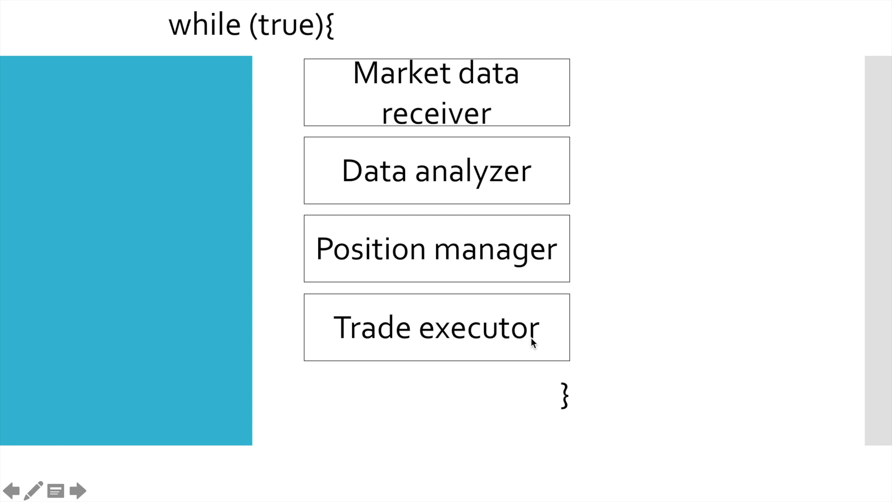
pyautogui.moveTo(538, 348)
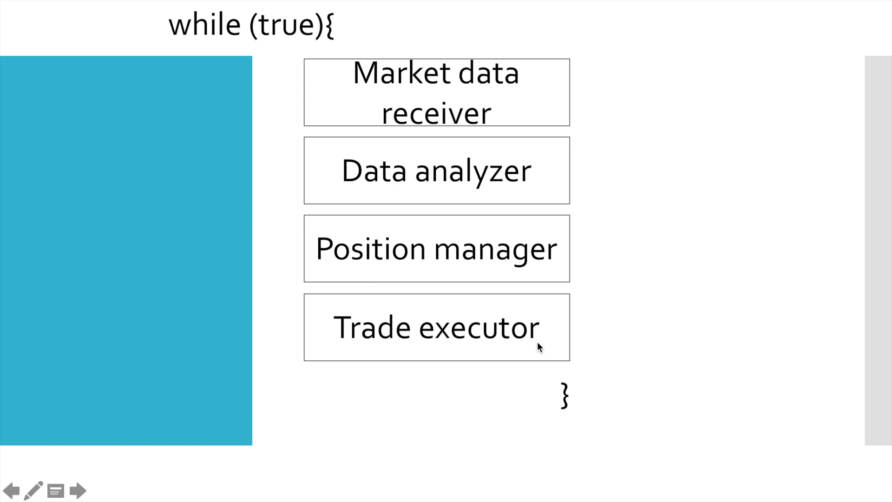
pyautogui.moveTo(627, 246)
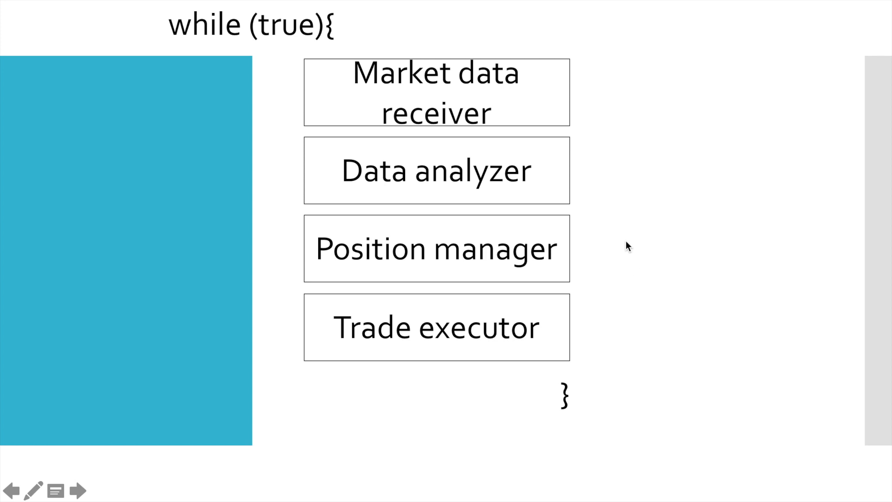